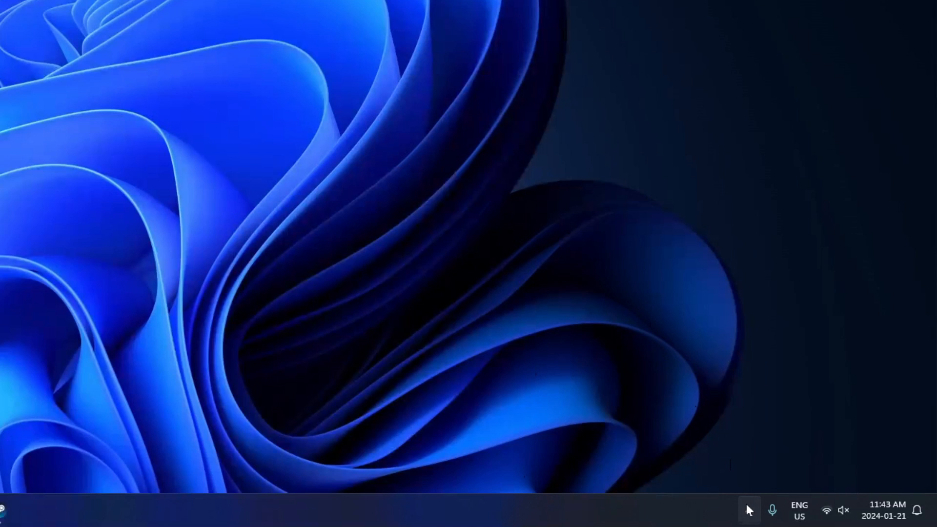
Launch GeForce Experience from the NVIDIA icon in the hidden tray icons.
left_click(749, 510)
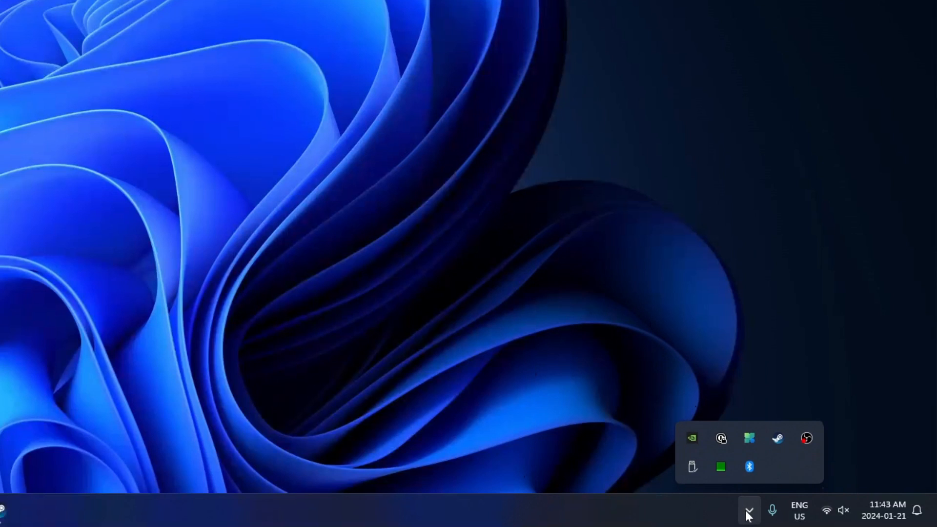
mouse_move(692, 439)
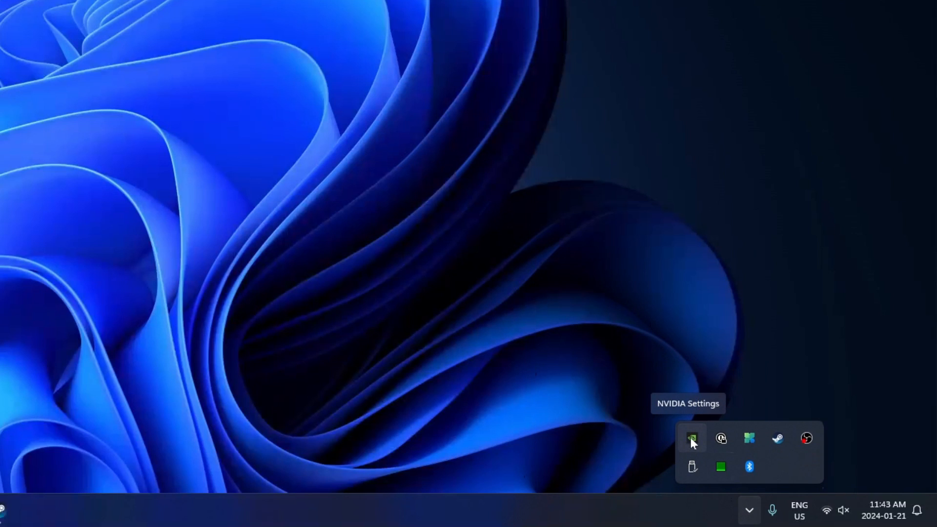
right_click(692, 439)
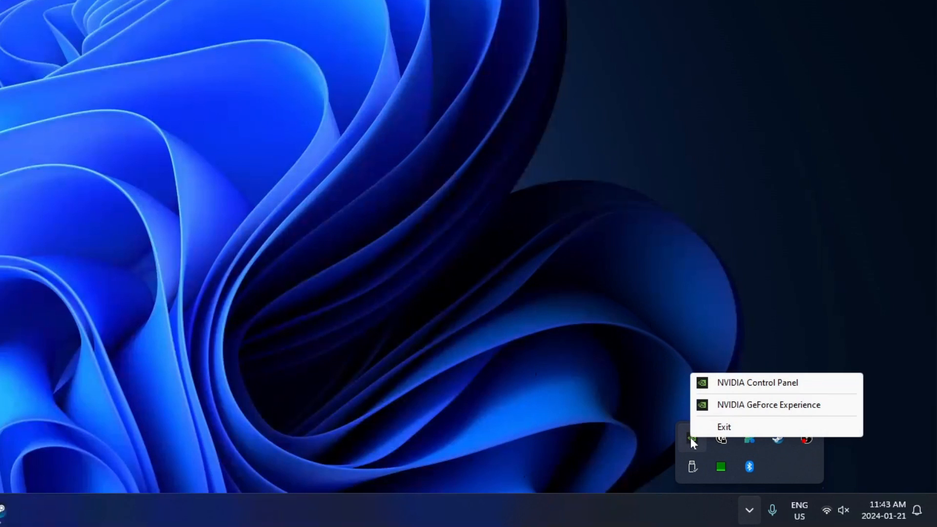
mouse_move(741, 413)
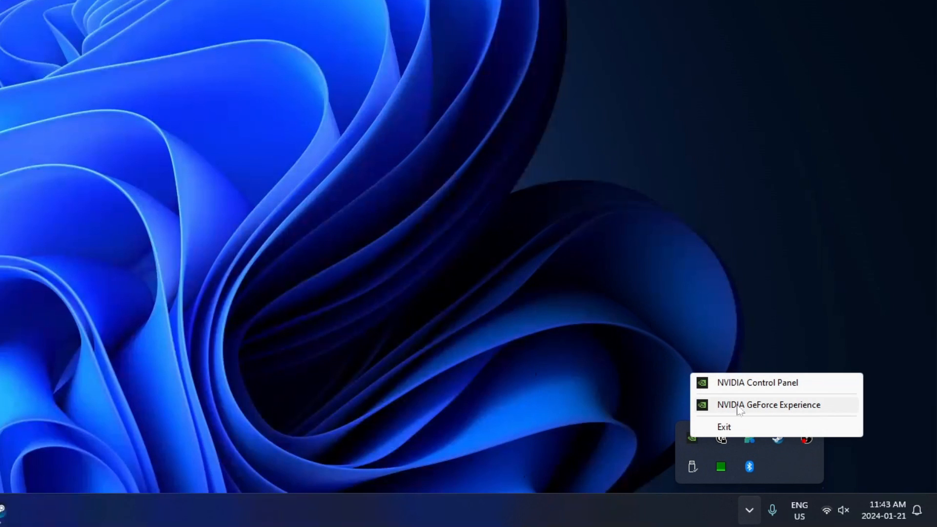
left_click(769, 405)
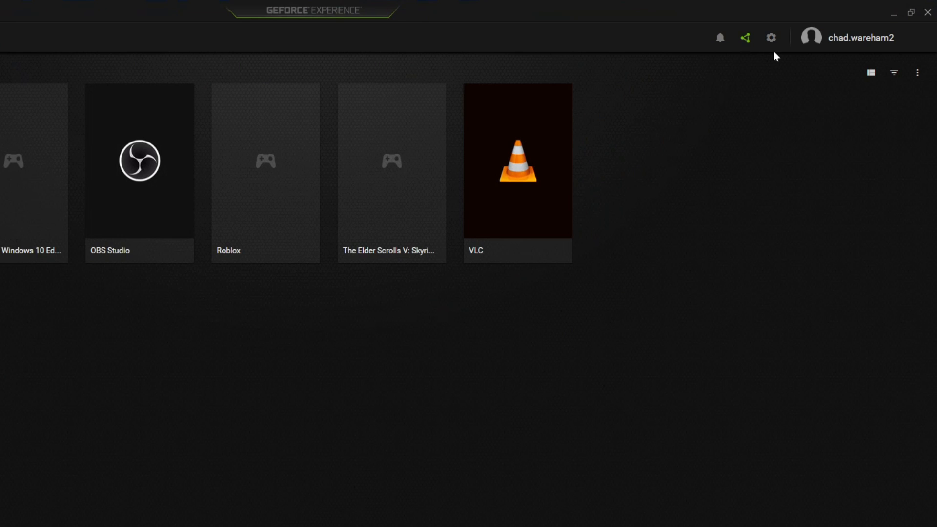
mouse_move(770, 38)
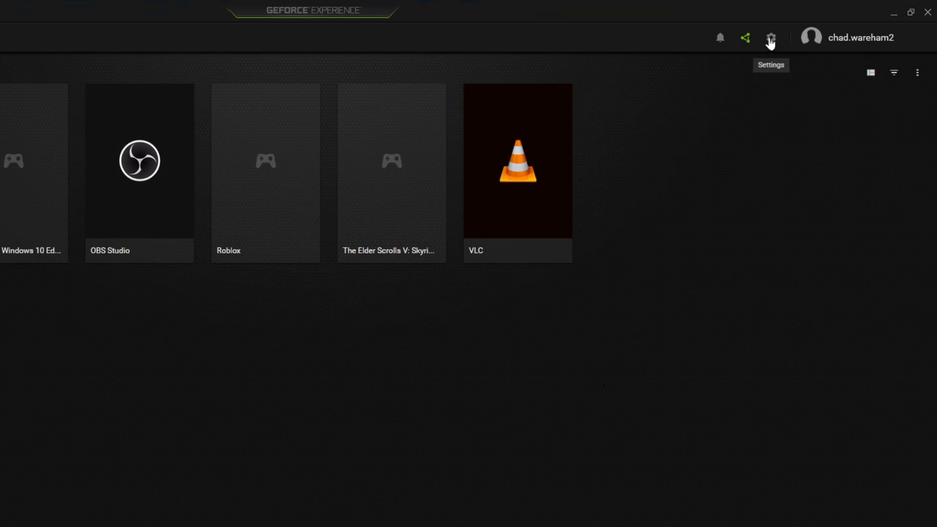
Open the In-Game Overlay settings from the GeForce Experience Settings page.
left_click(771, 38)
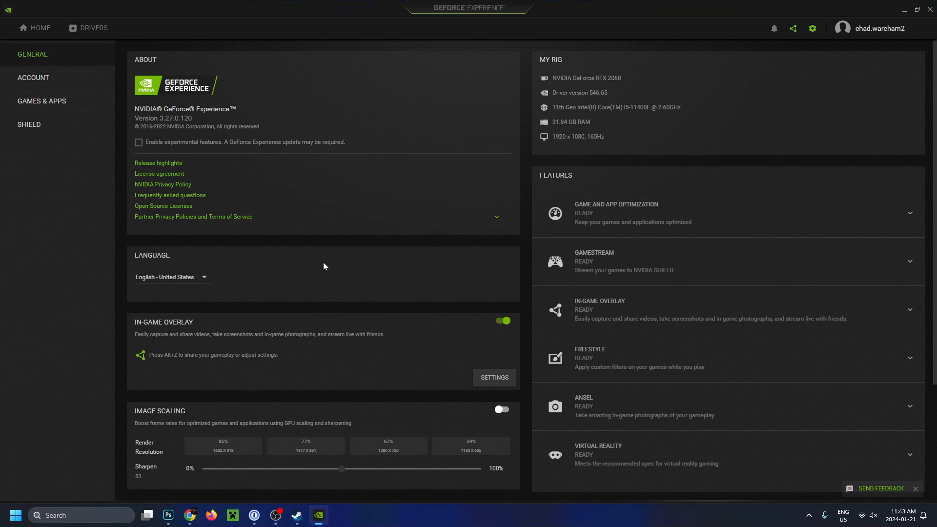
scroll("down", 3)
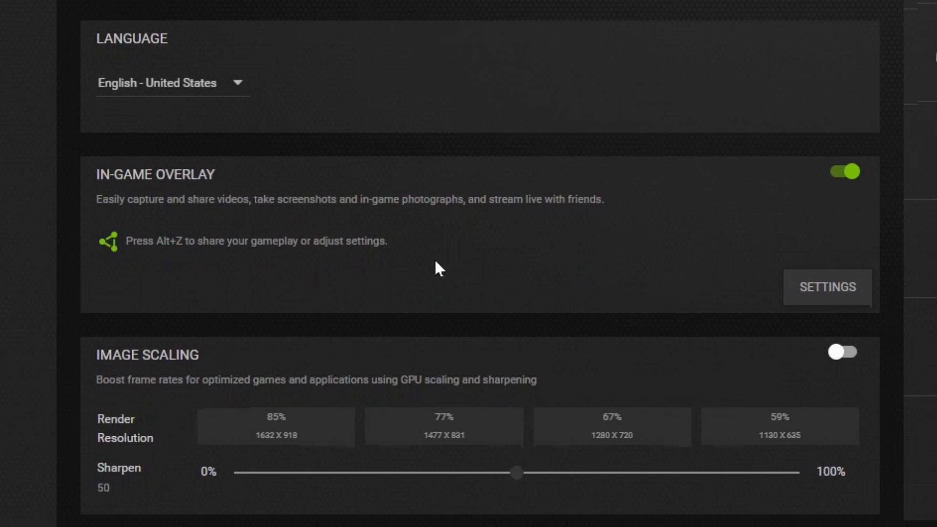
mouse_move(197, 190)
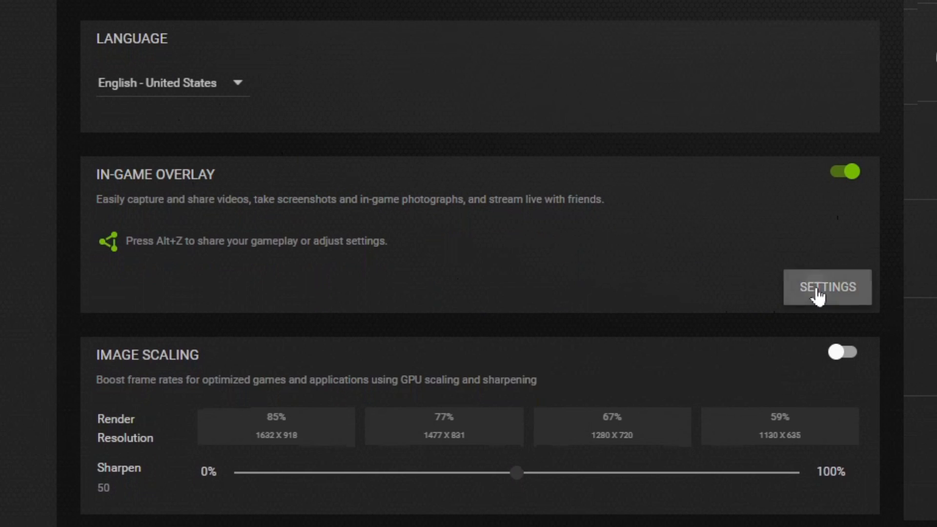
left_click(827, 287)
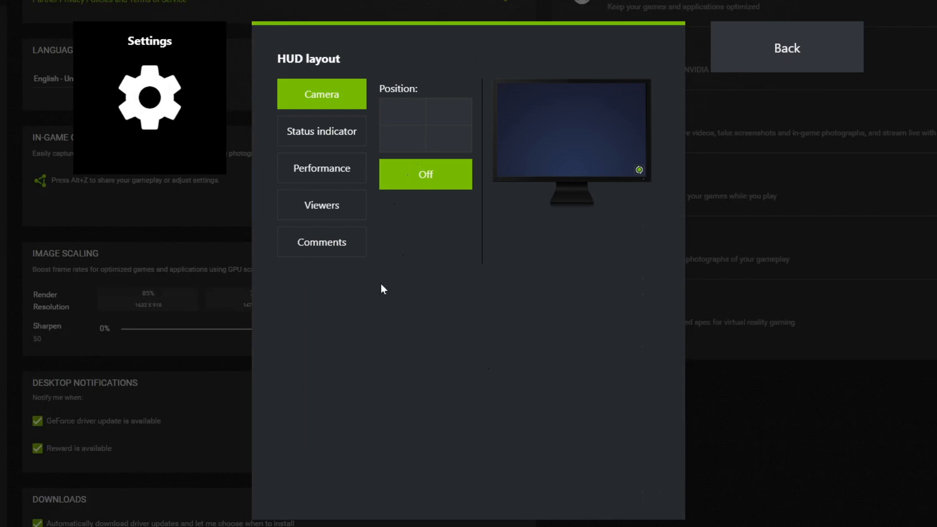
mouse_move(435, 248)
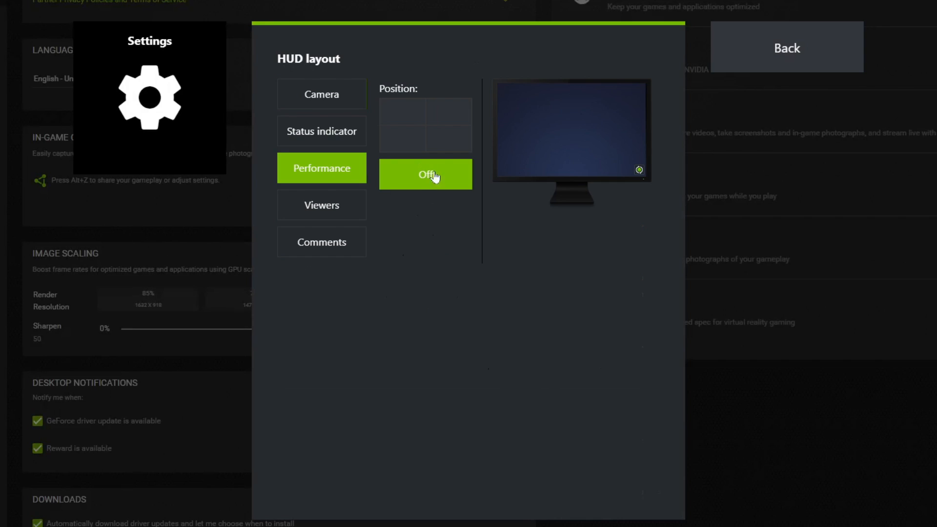
mouse_move(450, 139)
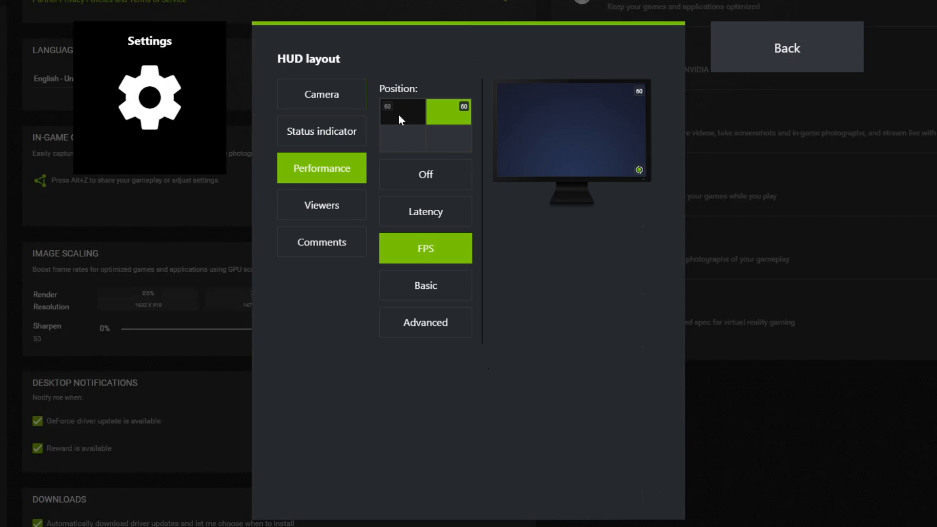
Set the FPS counter to the top-right position and exit HUD layout.
left_click(425, 173)
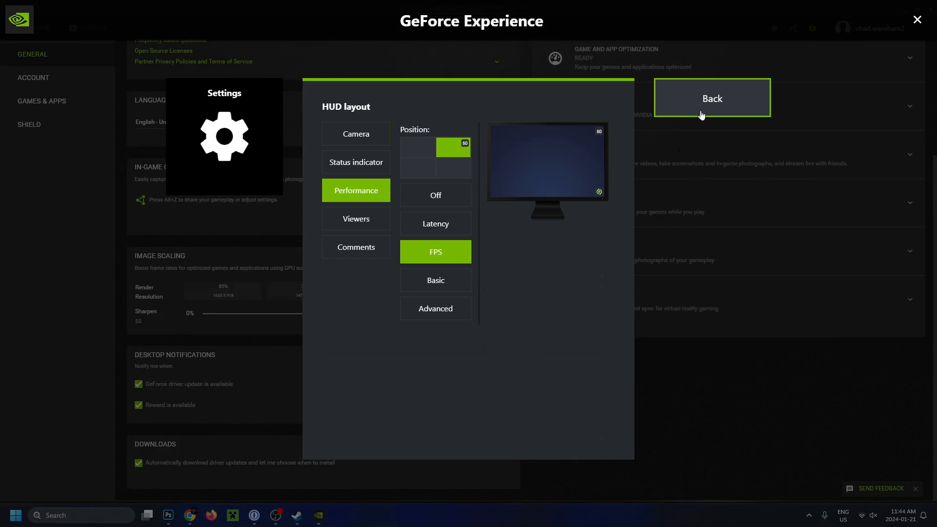
left_click(711, 97)
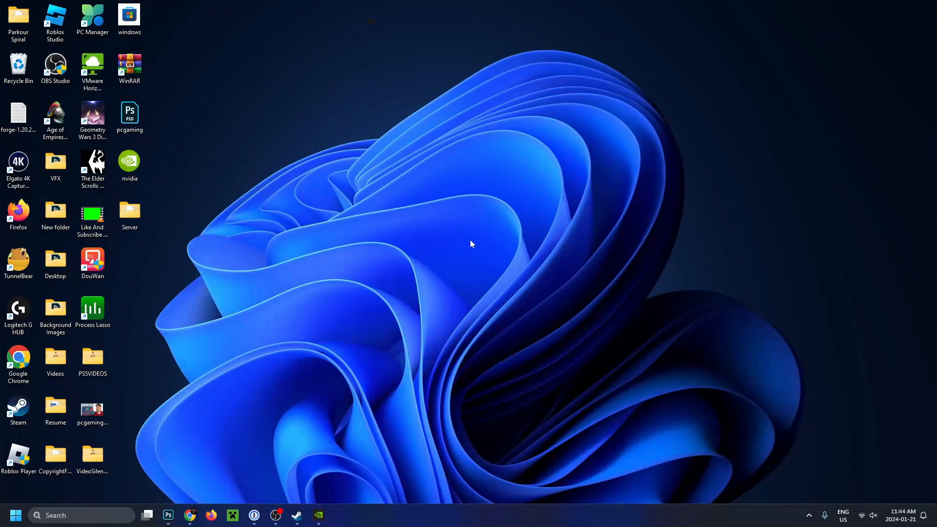
mouse_move(372, 312)
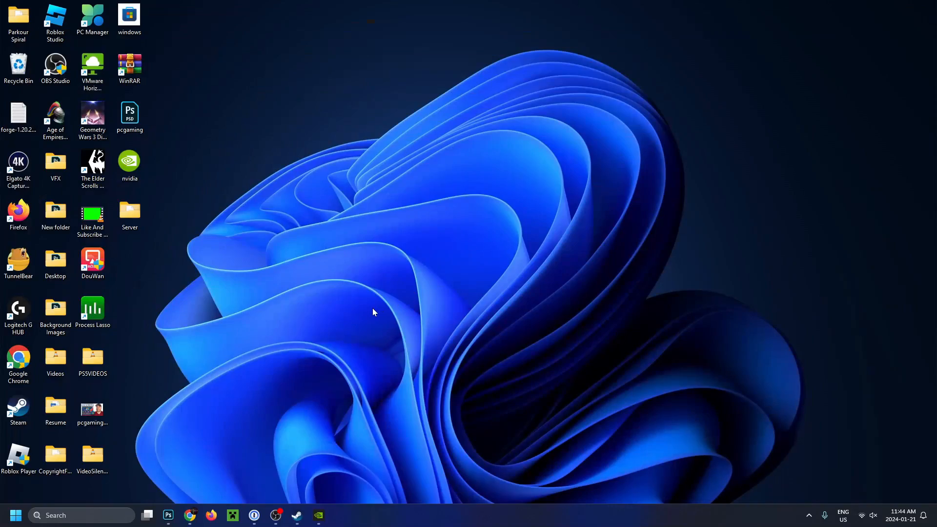
Start Geometry Wars 3: Dimensions Evolved from its desktop shortcut.
double_click(93, 114)
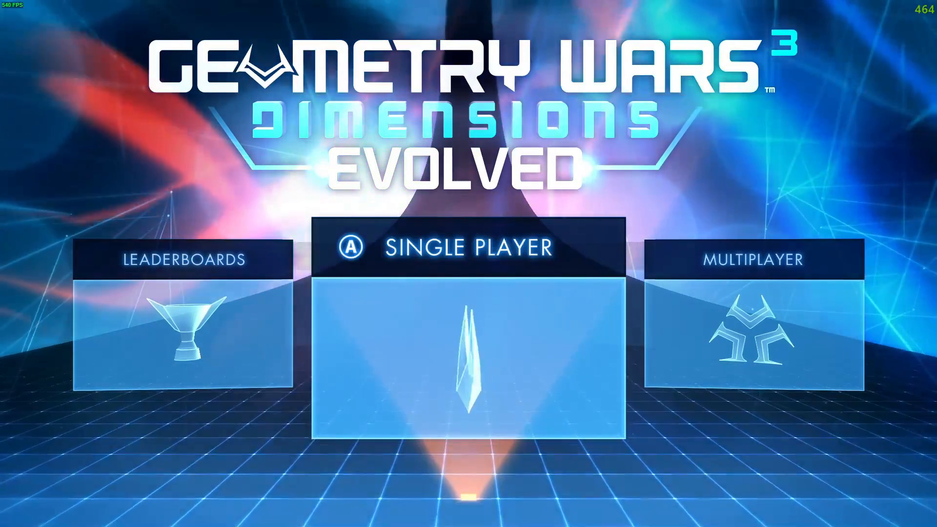
Summon the overlay in-game and verify HUD layout's Performance readout is FPS top-right.
key("alt+z")
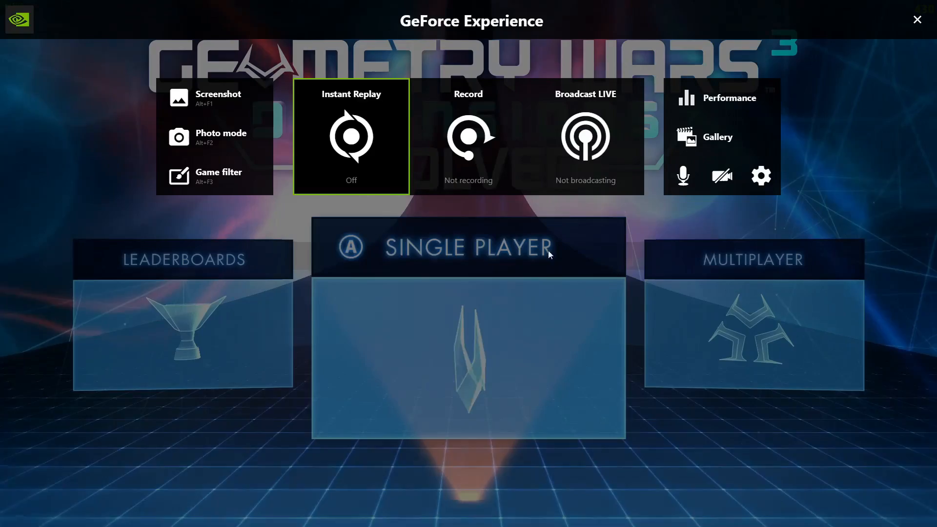
left_click(761, 175)
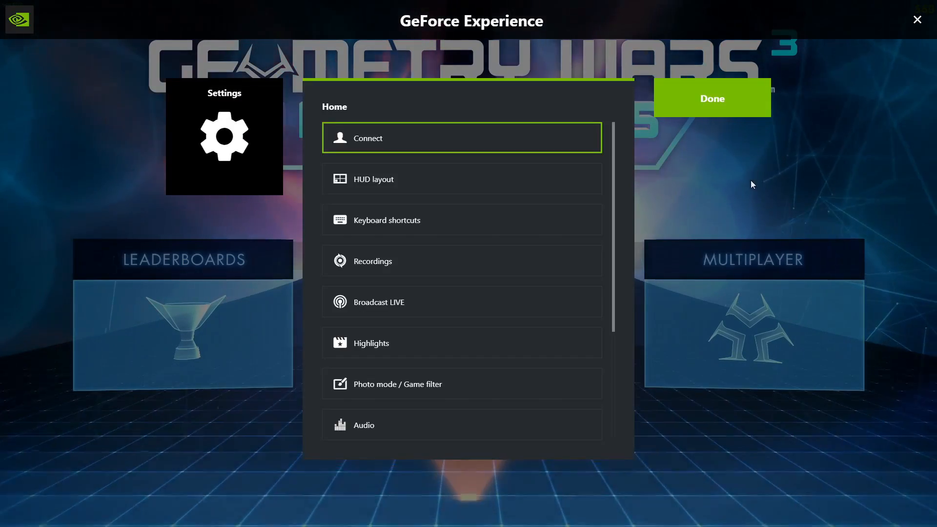
left_click(373, 179)
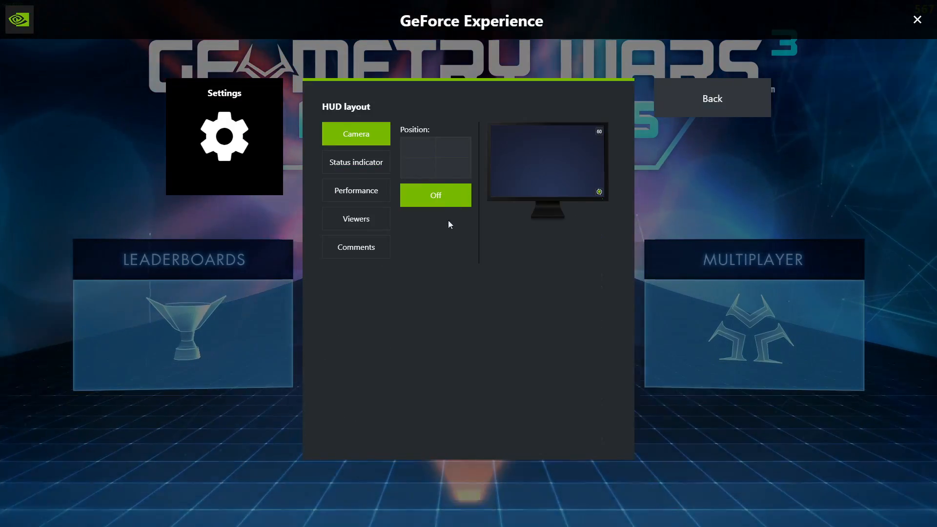
left_click(356, 190)
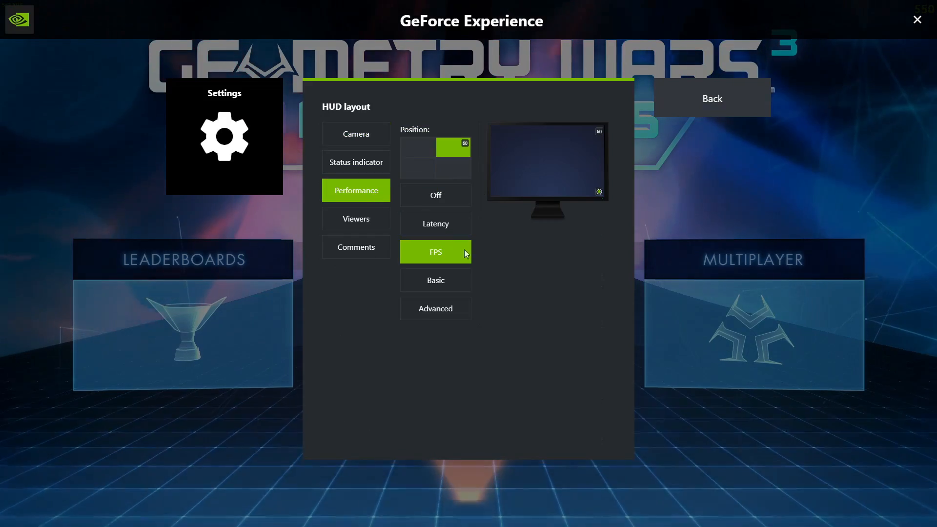